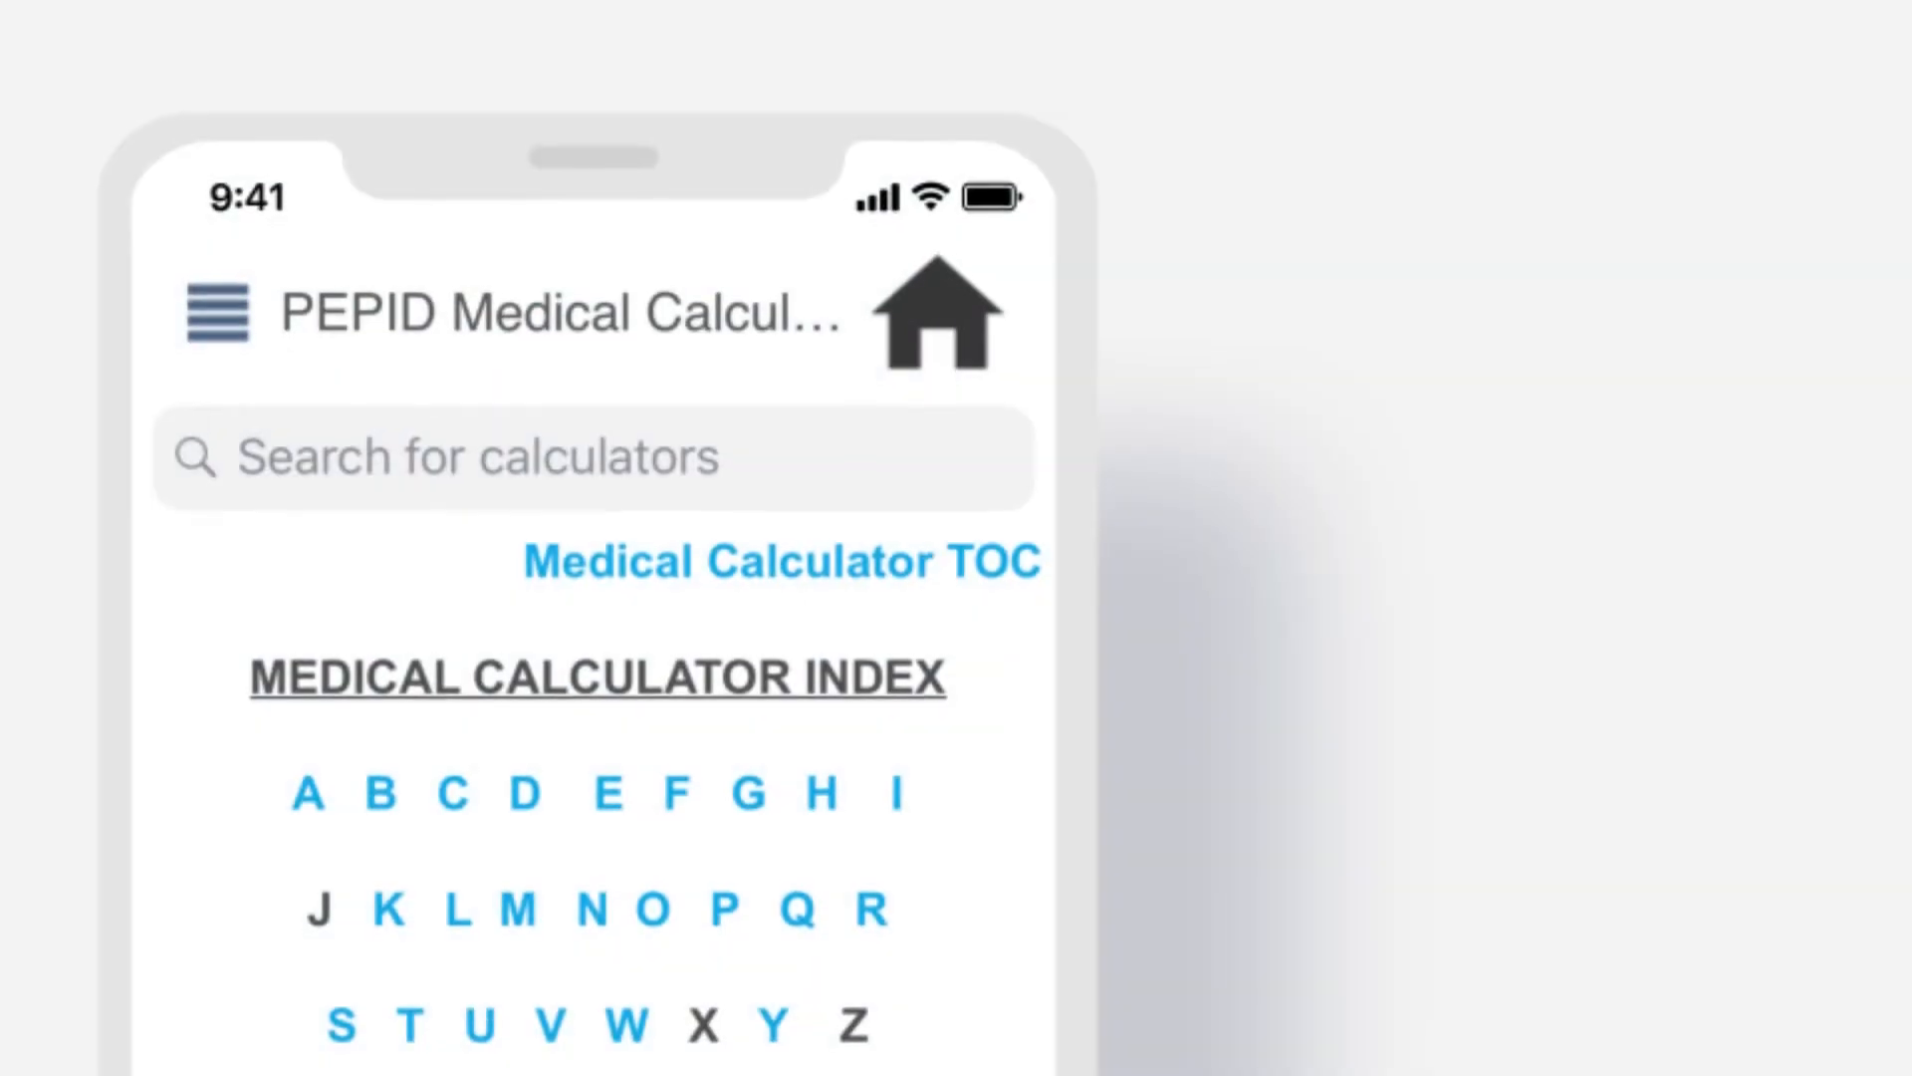
Step: Search 'Calc' and open the Calcium, Corrected calculator from the results
{"action": "type", "text": "Calc"}
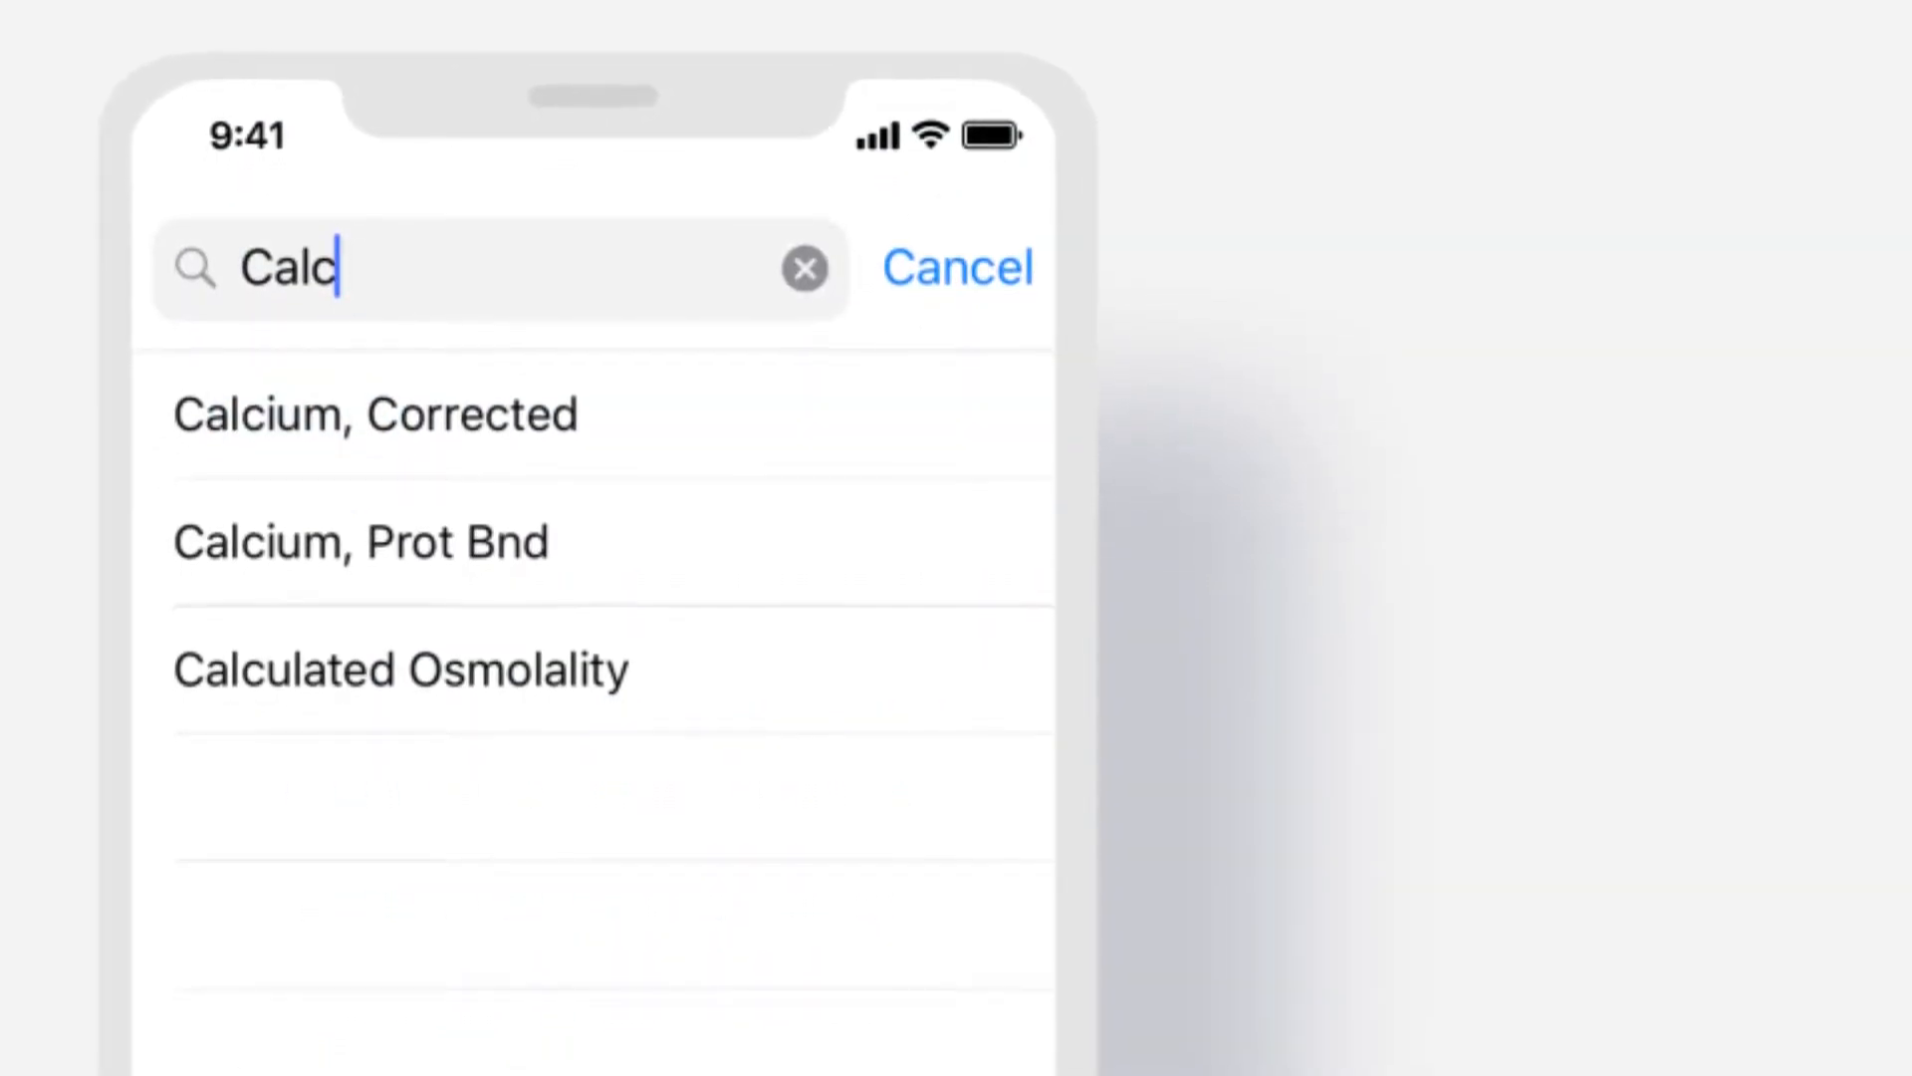
{"action": "left_click", "coordinate": [300, 420]}
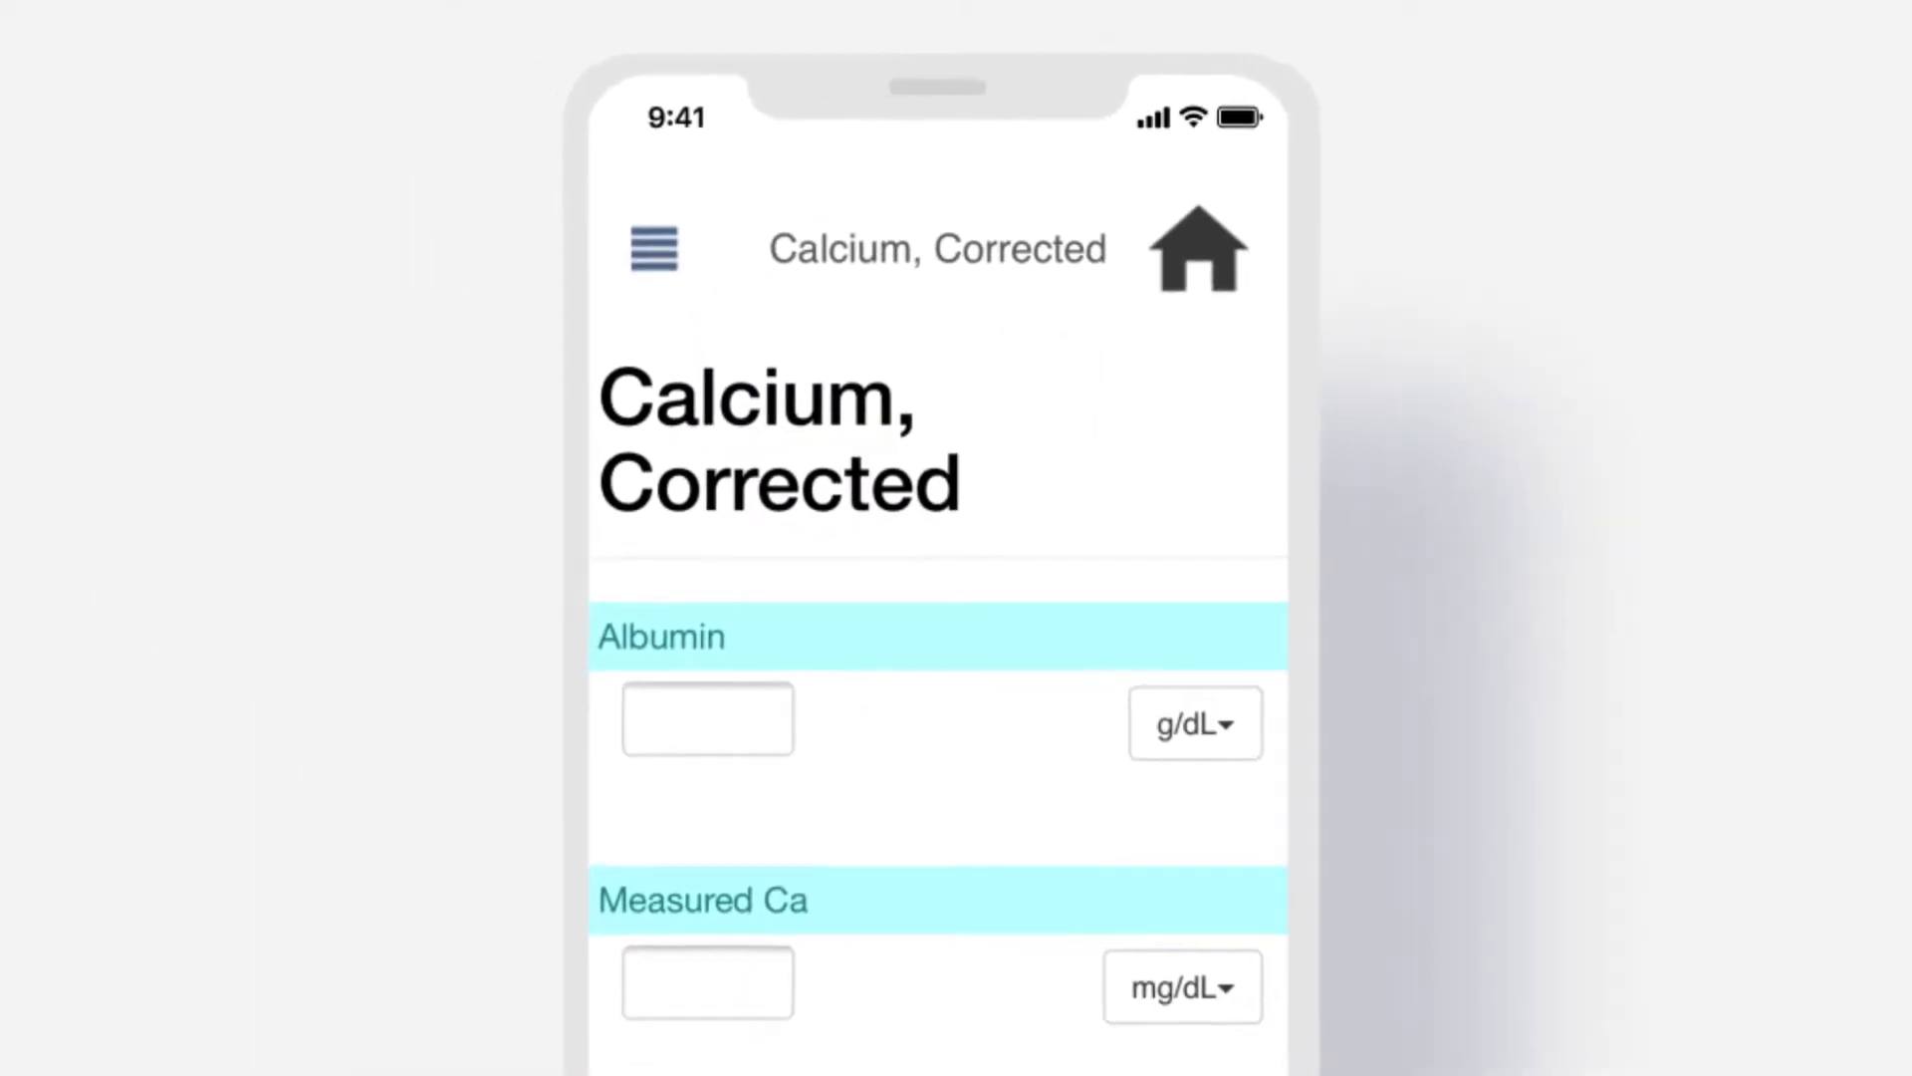
Step: Enter albumin 20 and measured calcium 25 and calculate a corrected calcium of 12.2 mg/dL
{"action": "type", "text": "25"}
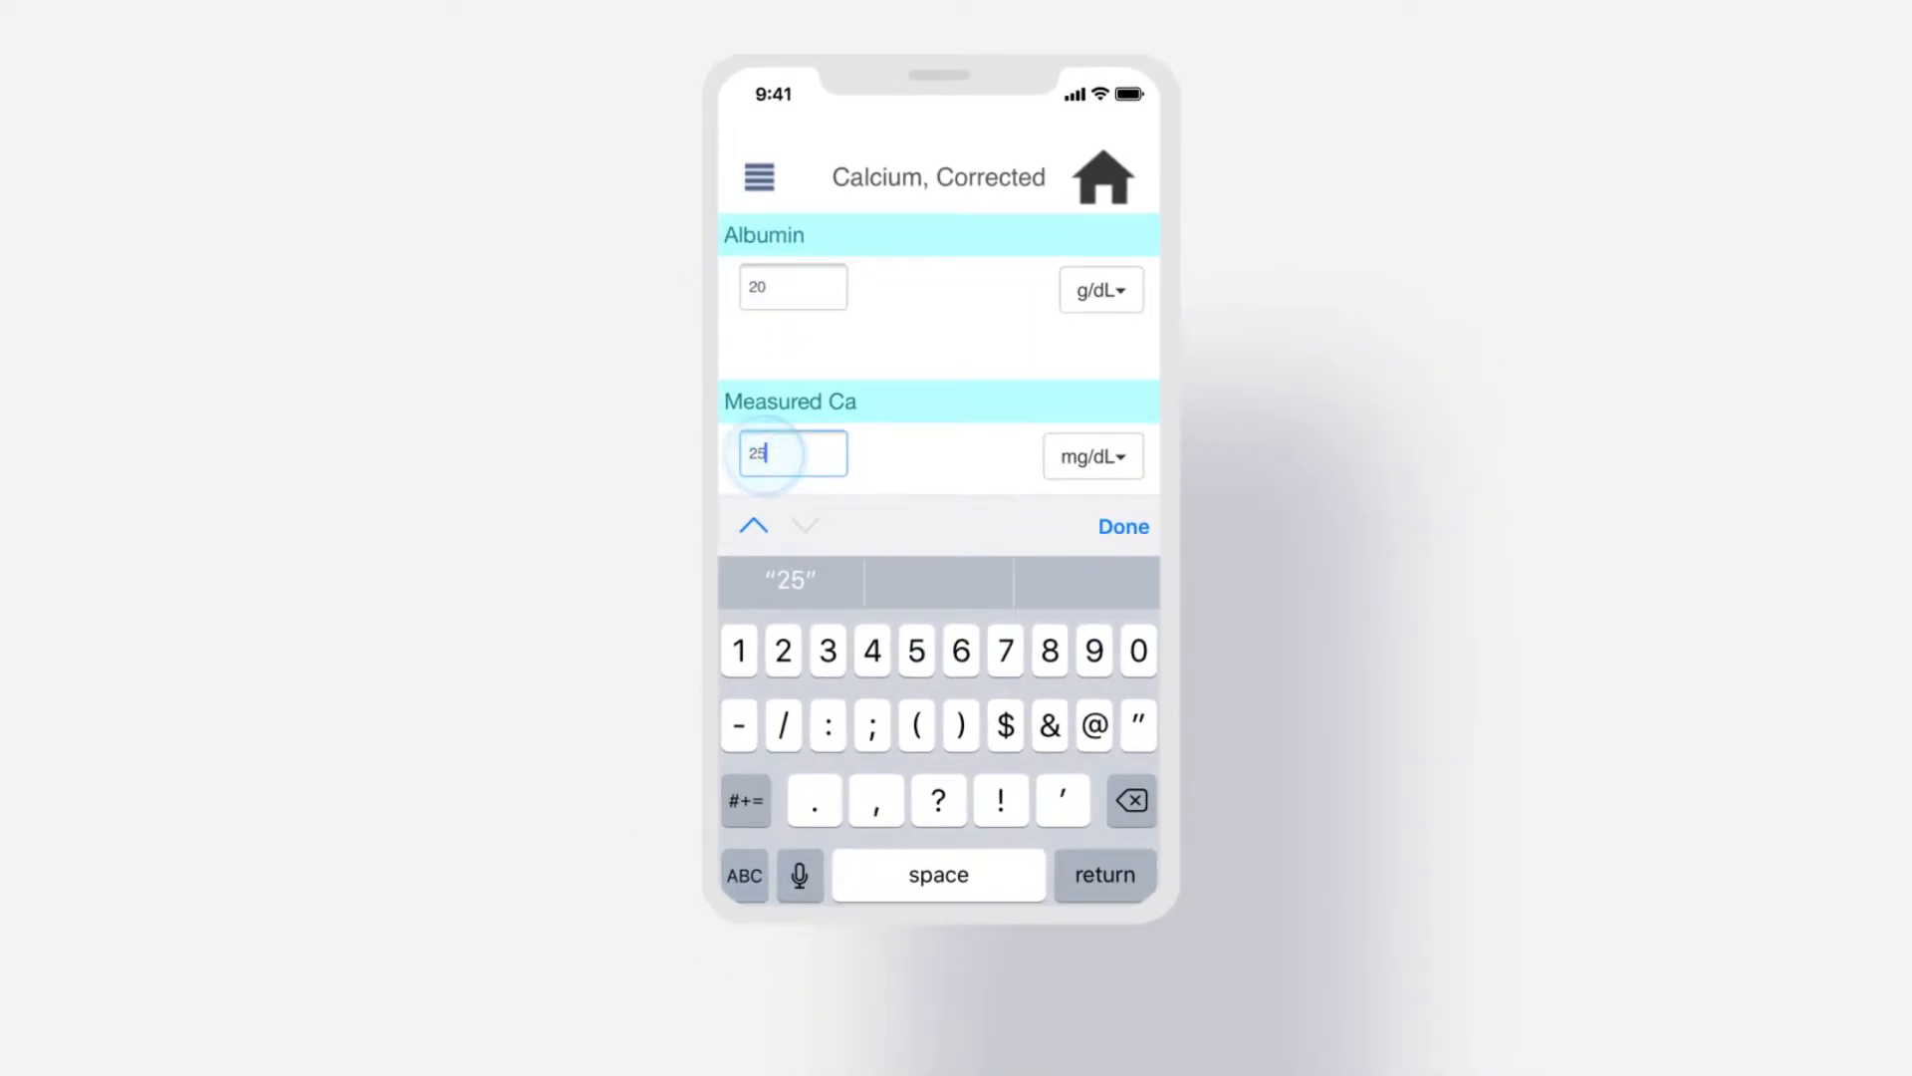
{"action": "left_click", "coordinate": [1122, 526]}
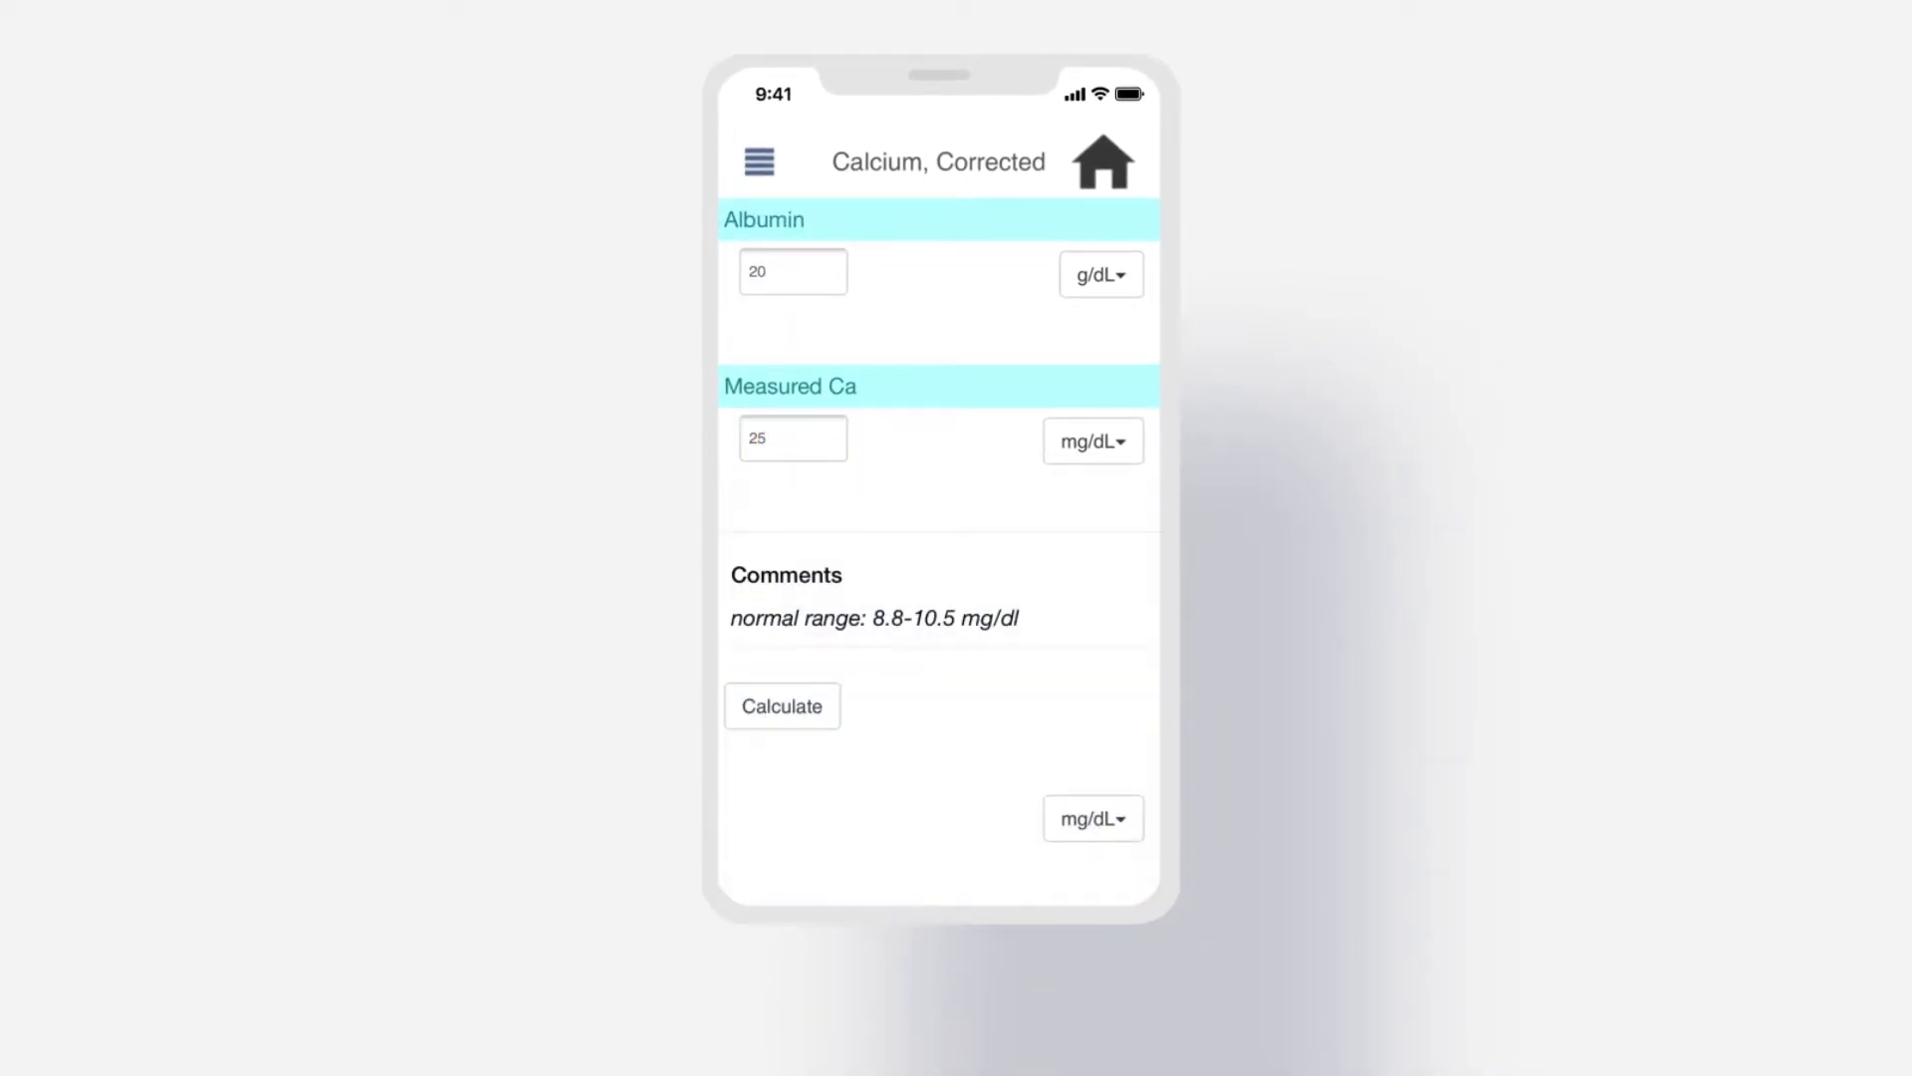
{"action": "left_click", "coordinate": [780, 706]}
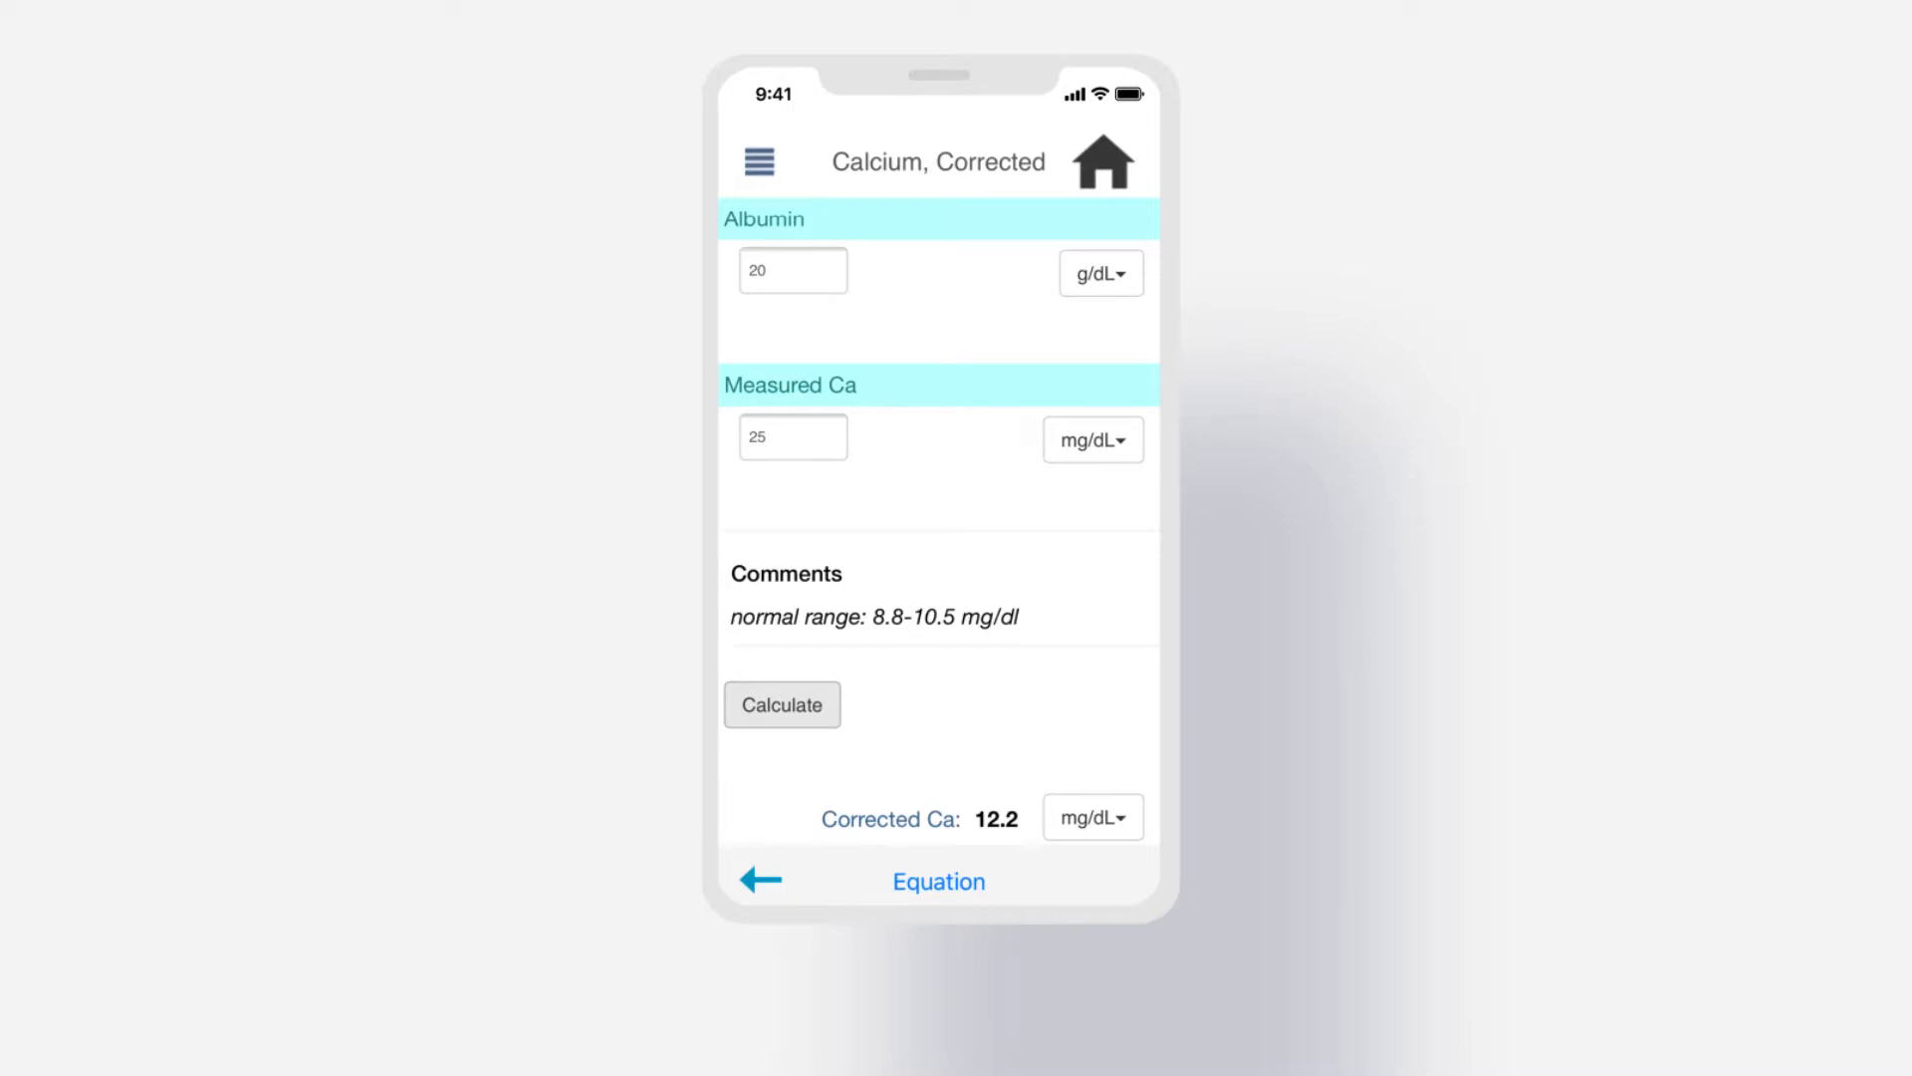
Step: Search 'Amo' and open the amoxicillin monograph with its adult dosing regimens
{"action": "left_click", "coordinate": [1100, 161]}
{"action": "type", "text": "Amo"}
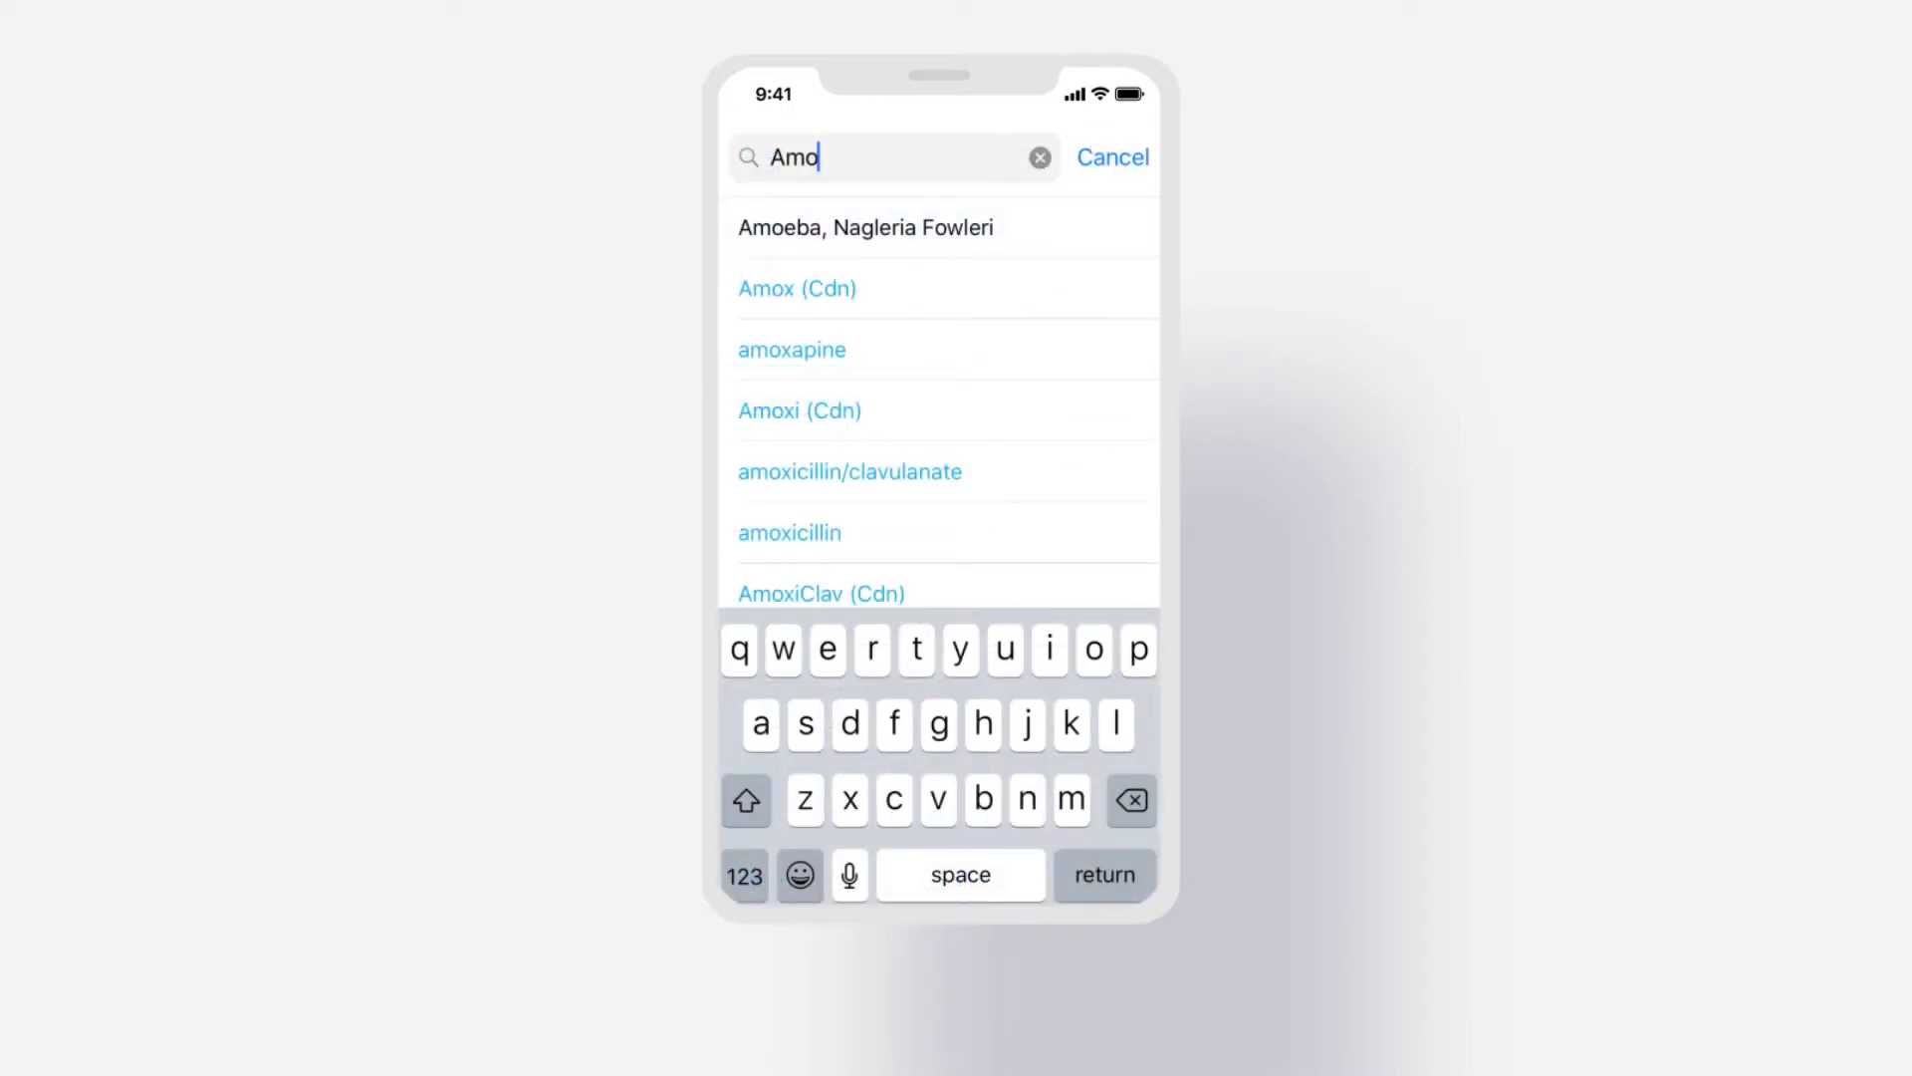
{"action": "left_click", "coordinate": [789, 532]}
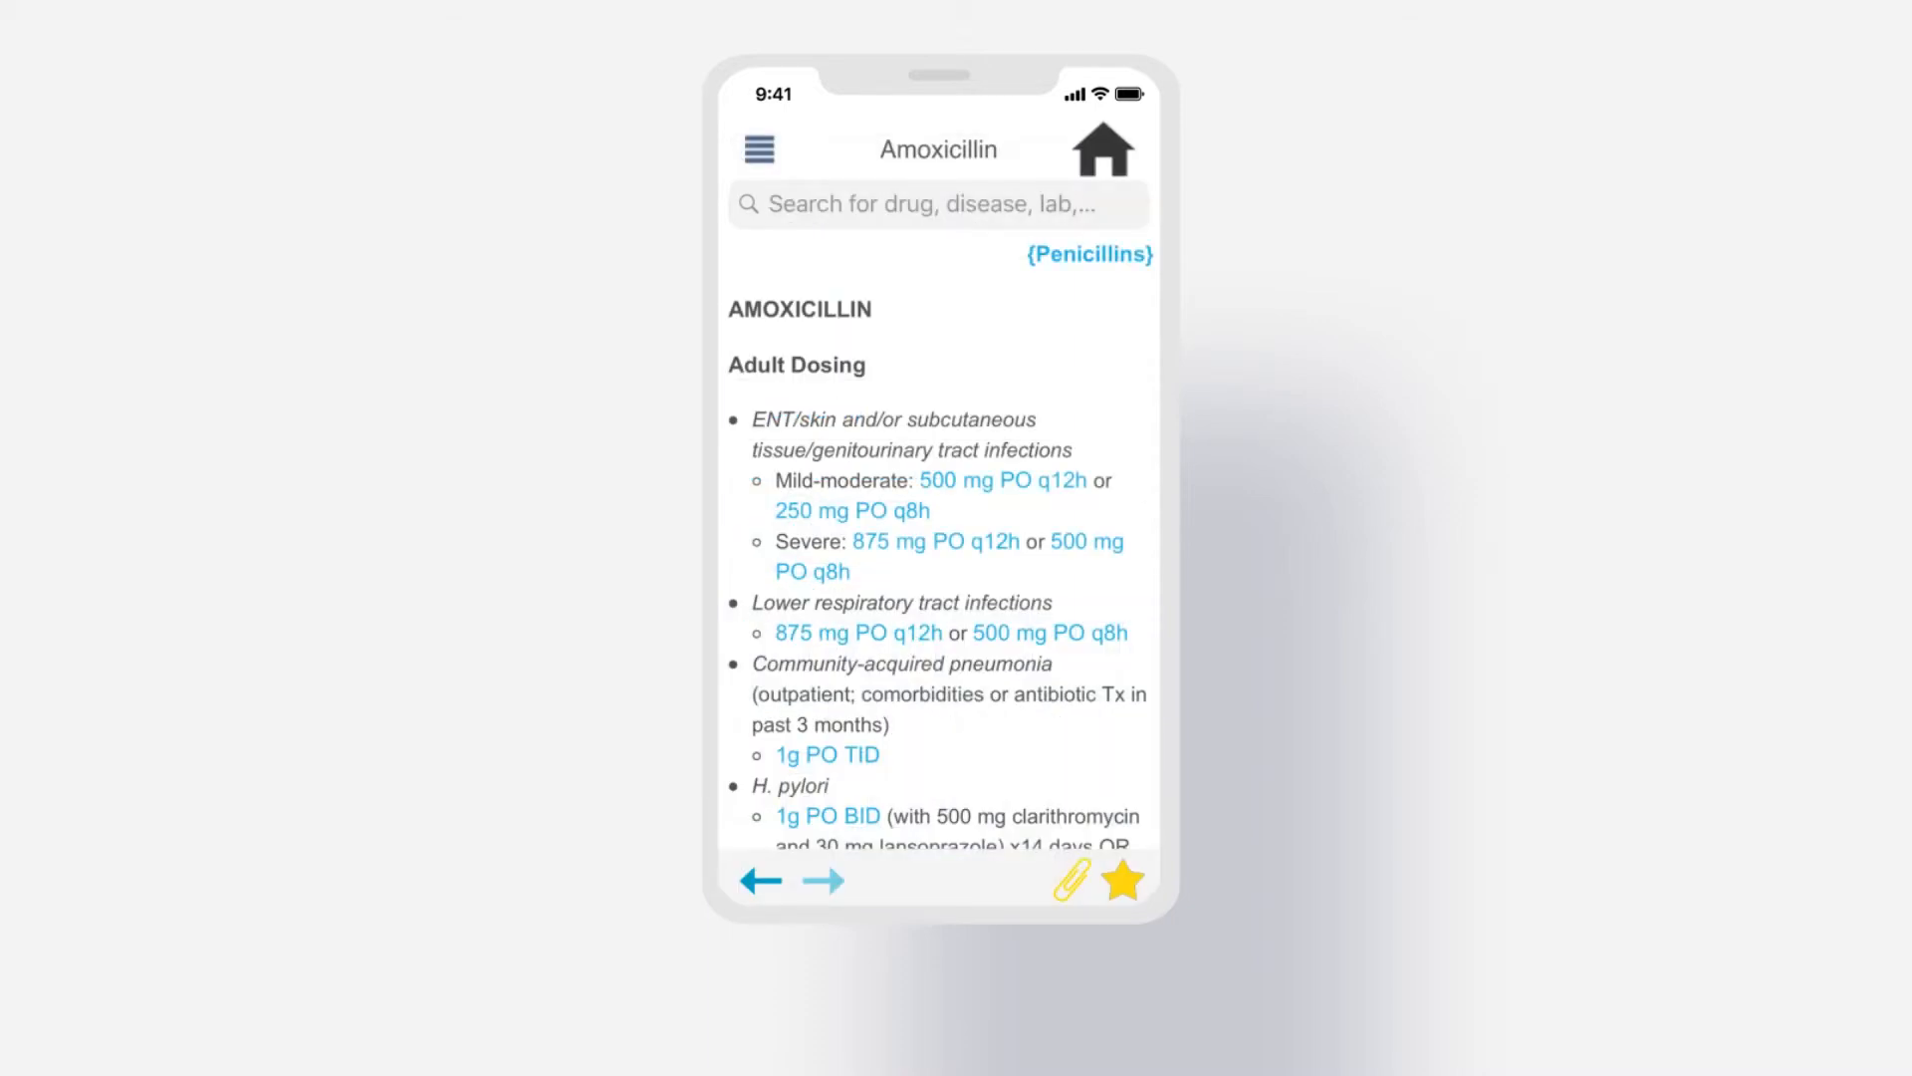
Step: Calculate a 1000 mg amoxicillin dose at 500 mg/tab, giving 2 tablets
{"action": "left_click", "coordinate": [1003, 481]}
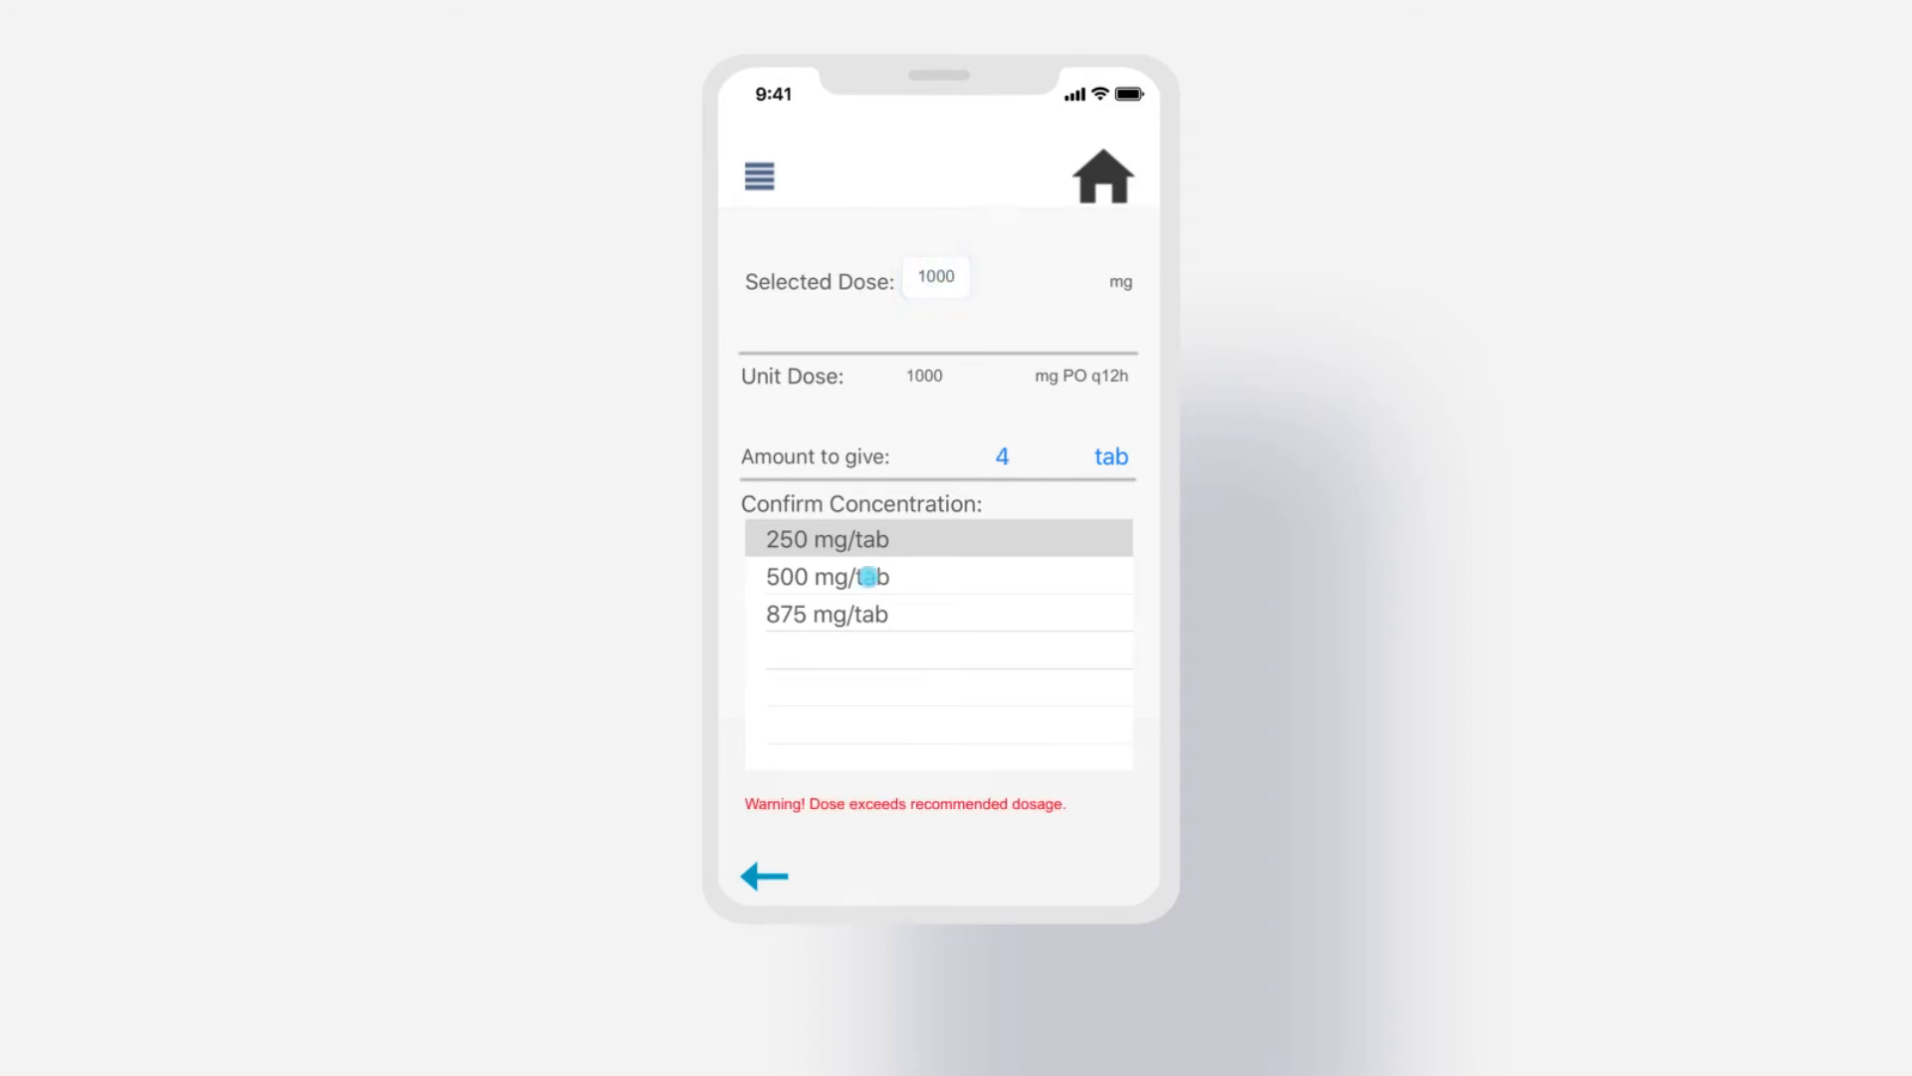
{"action": "left_click", "coordinate": [825, 574]}
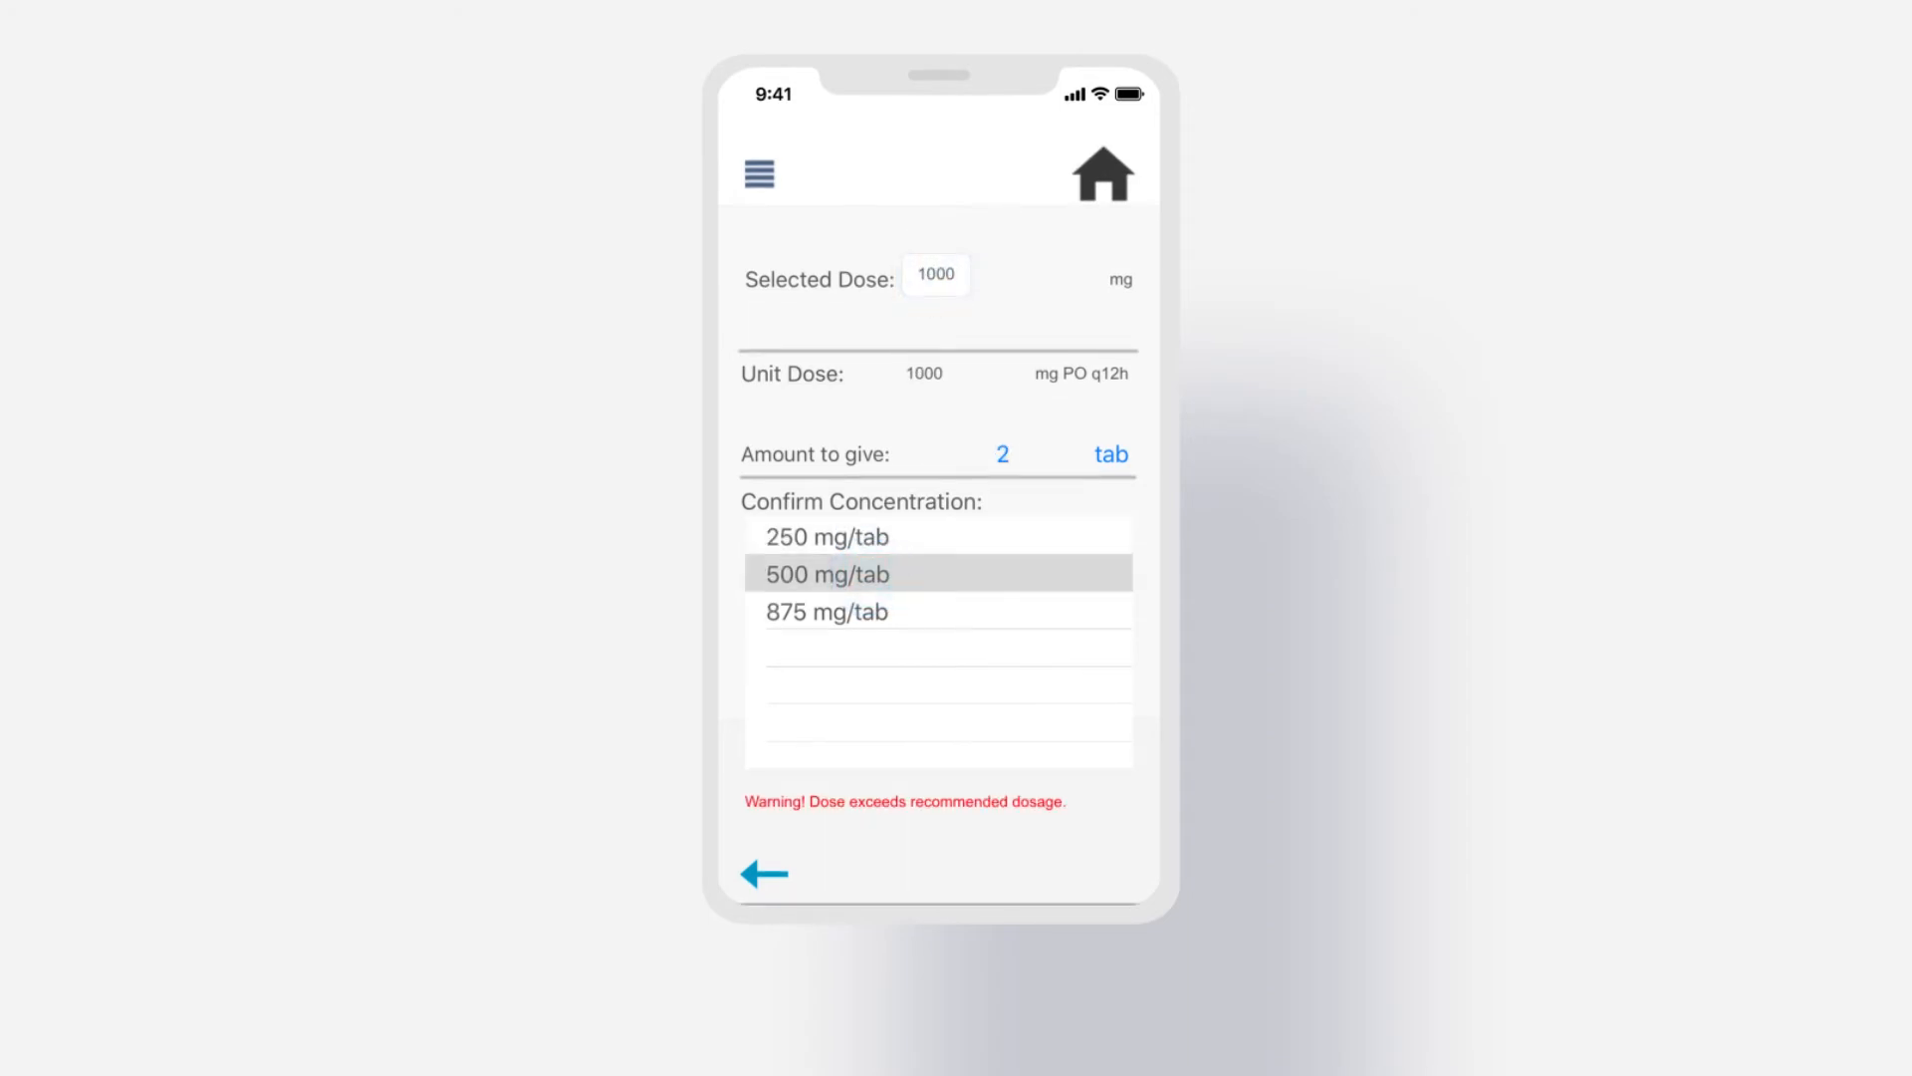